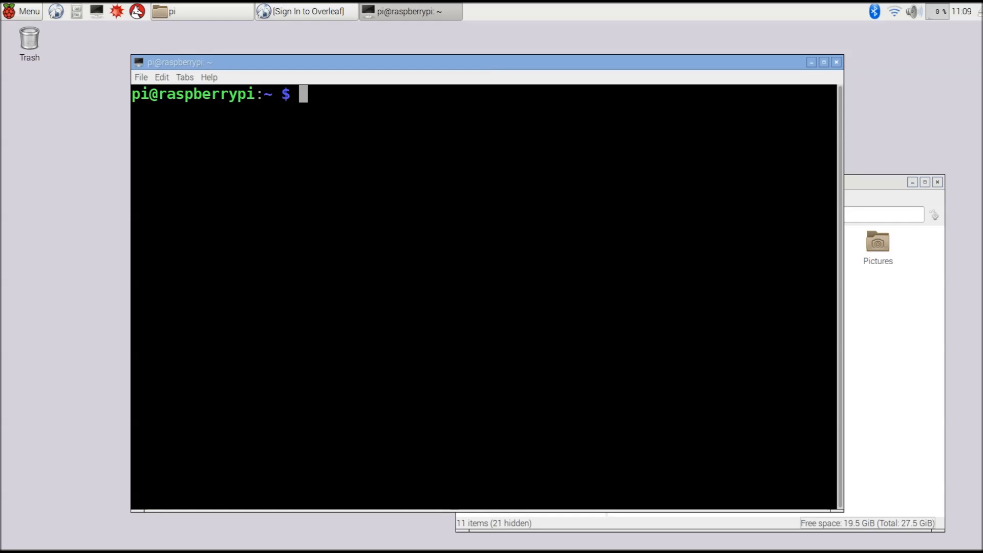
mouse_move(663, 225)
text(cd)
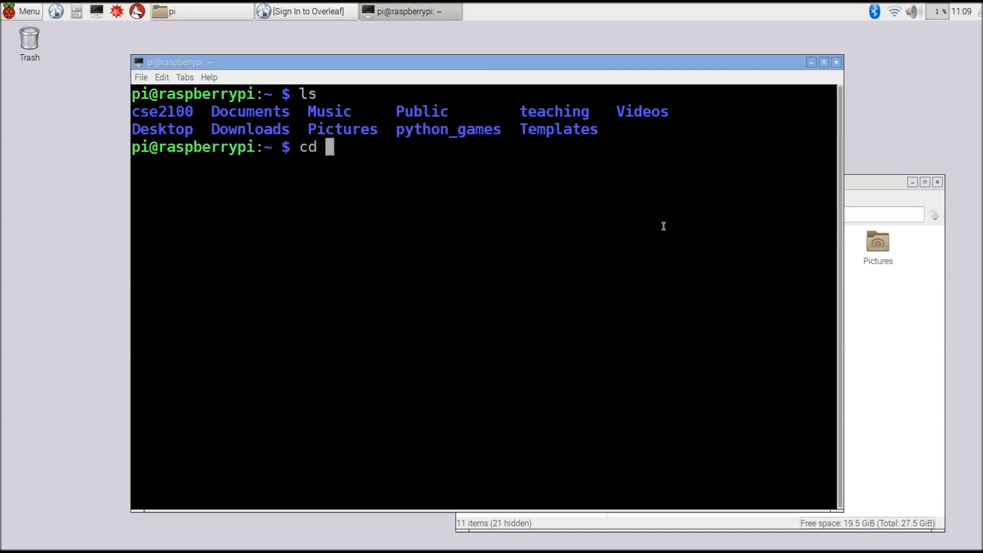
Enter the cse2100 folder and run git pull, which reports already up to date
text(cse2100/)
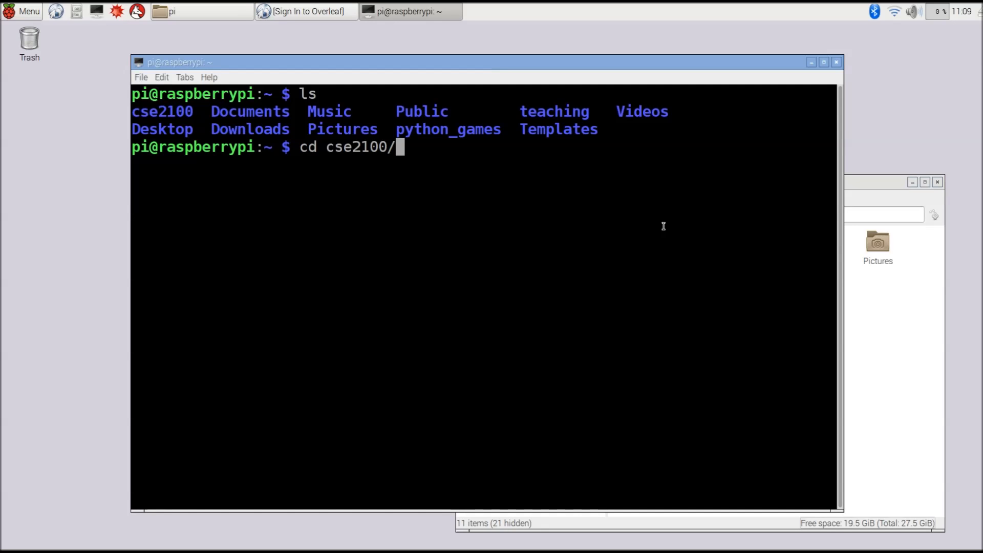
key(Return)
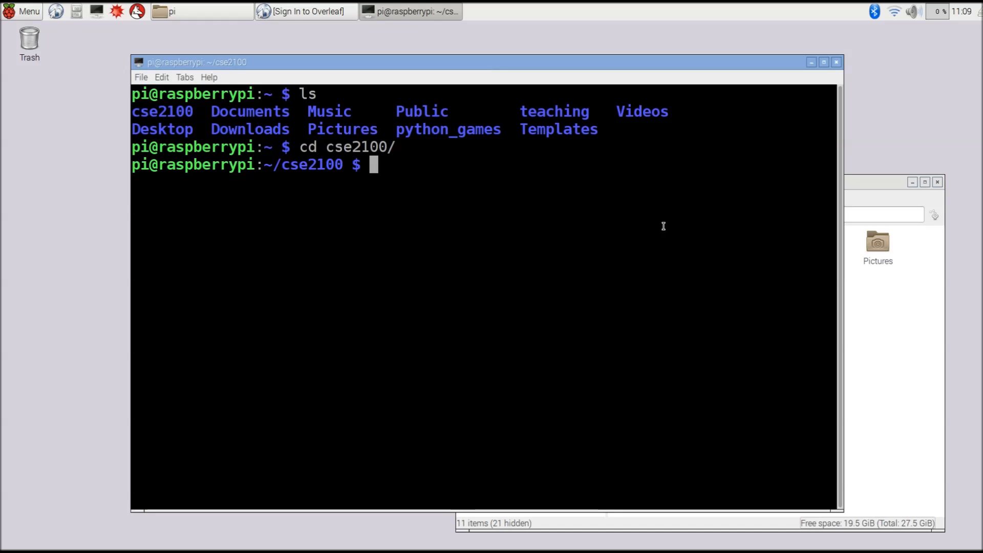
text(git)
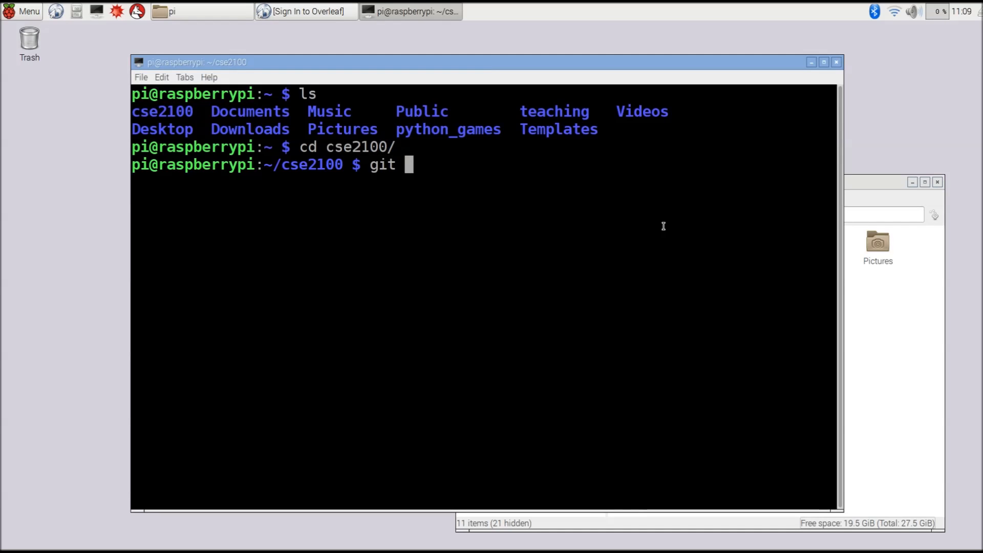
text(pull)
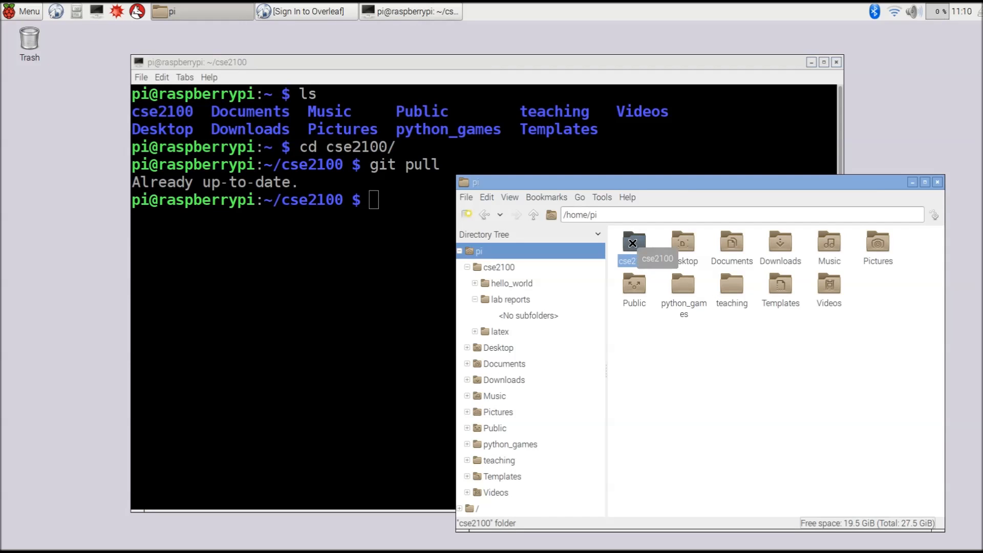
Navigate into cse2100's lab reports folder, revealing lab_report_1.zip
double_click(633, 244)
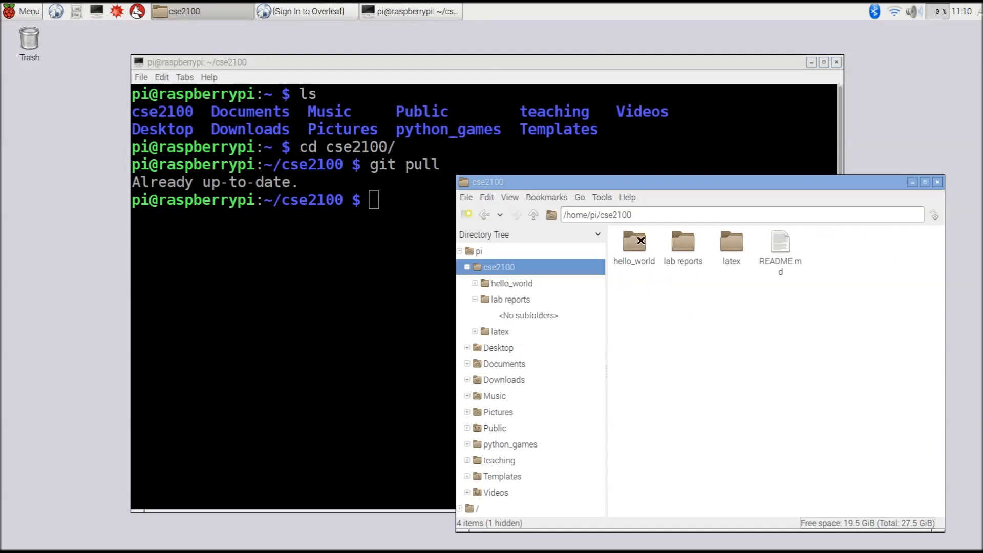
click(682, 244)
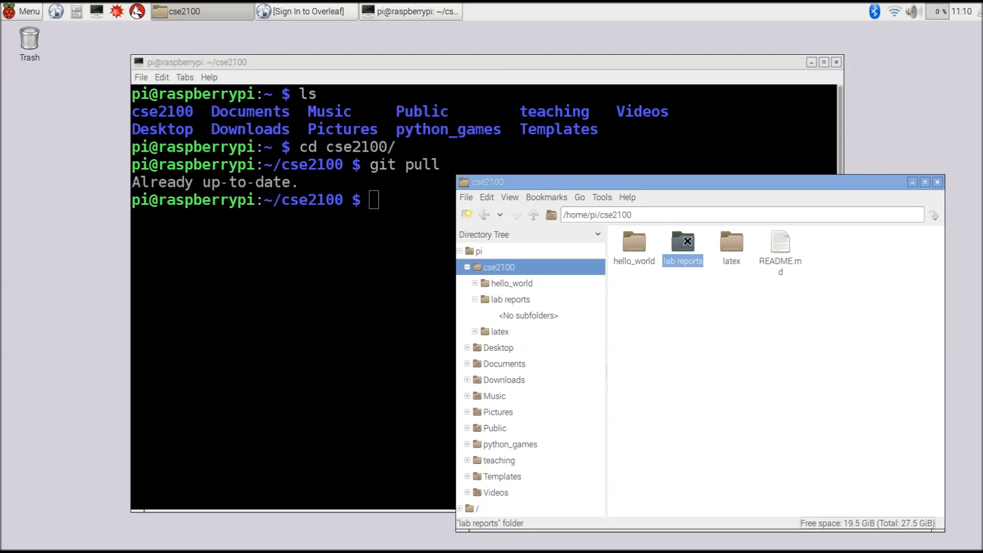
double_click(683, 245)
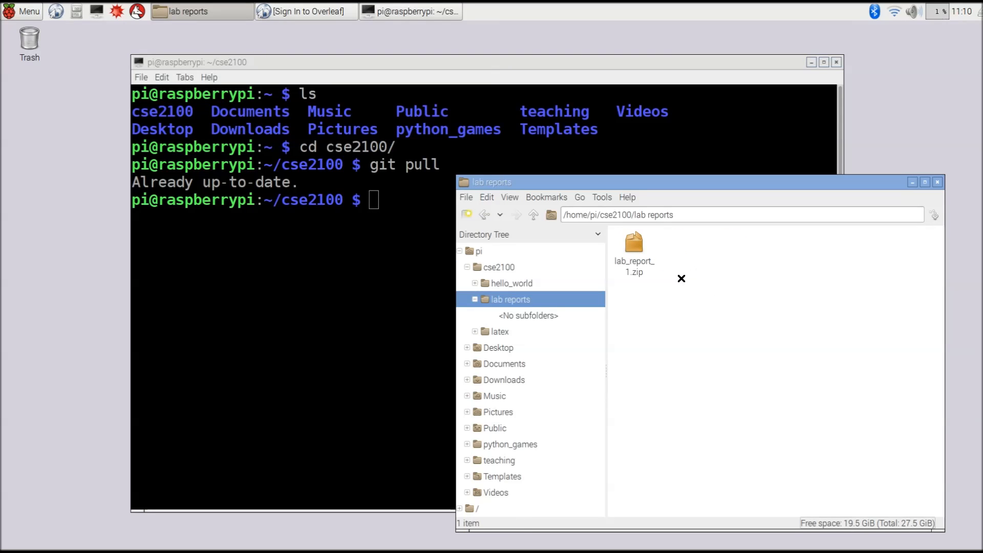
mouse_move(768, 288)
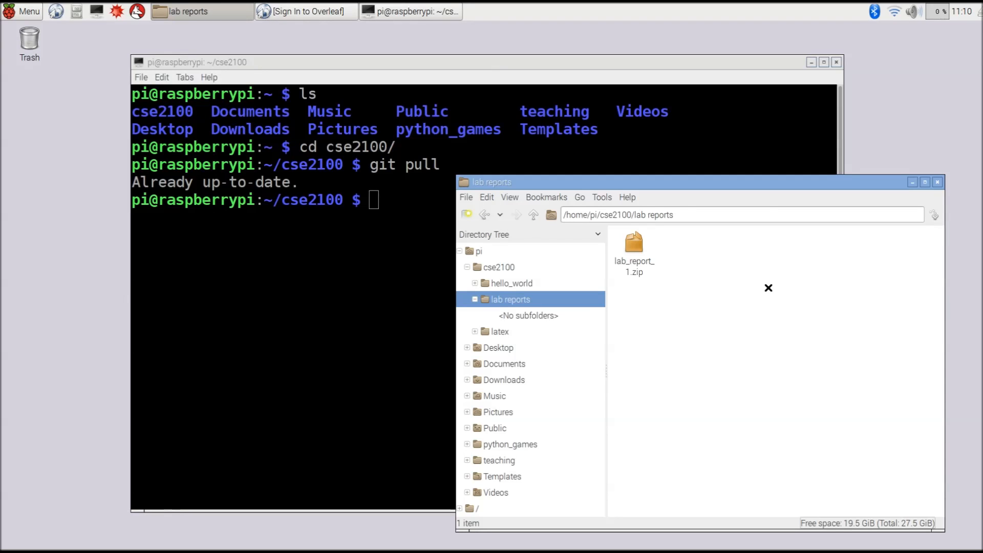
mouse_move(722, 289)
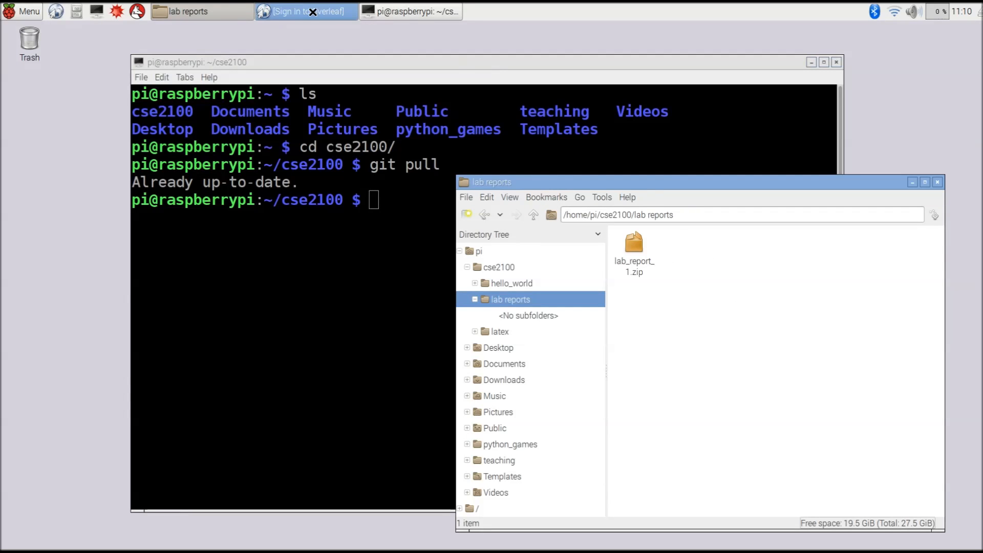
mouse_move(307, 11)
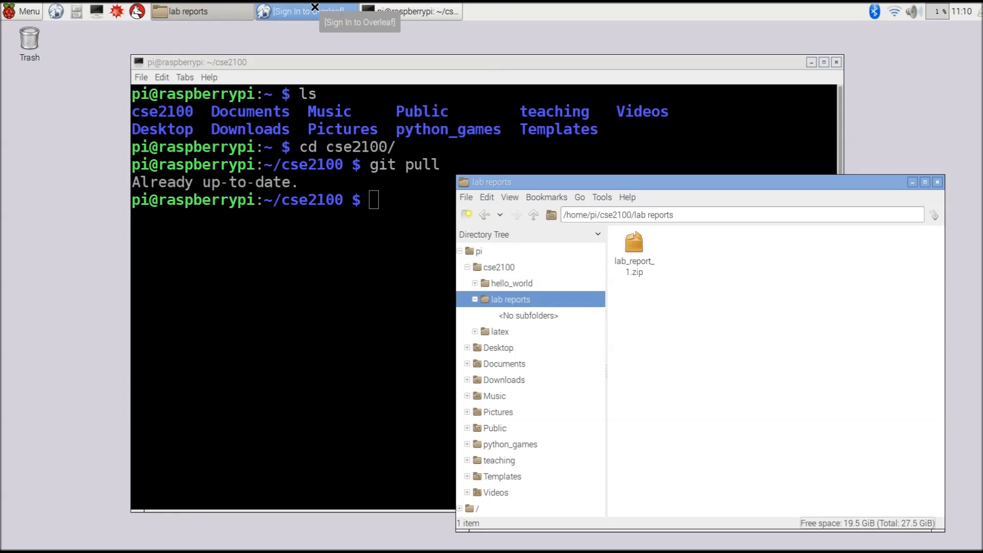
Sign in to Overleaf and land on the My Projects dashboard
click(307, 11)
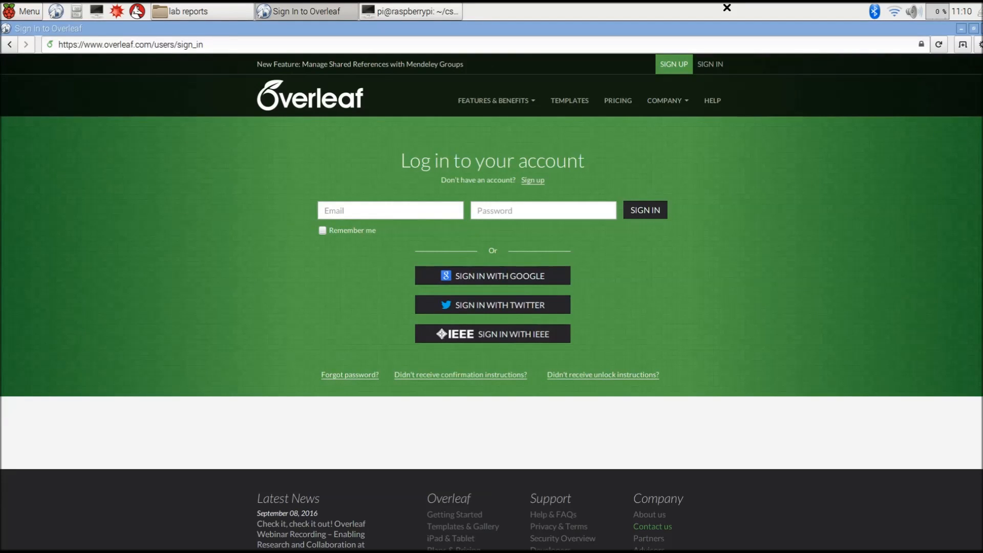
click(644, 209)
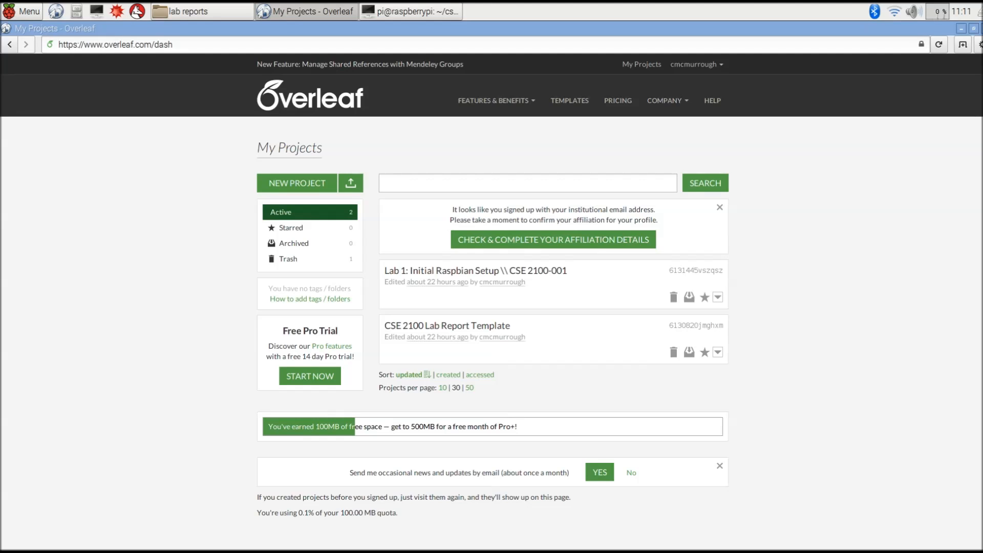
Choose Upload Zip from the New Project options to reach the zip-upload picker
click(350, 183)
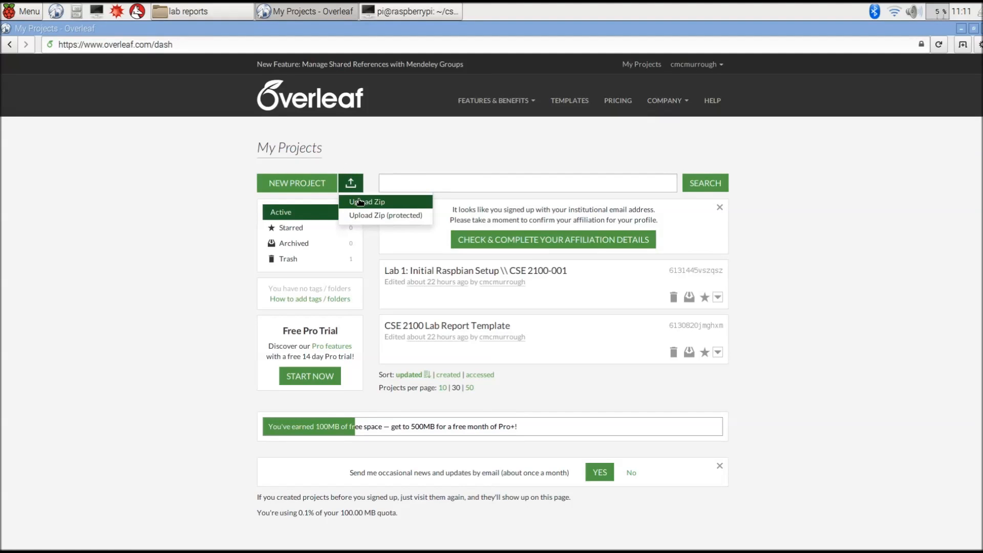
click(366, 202)
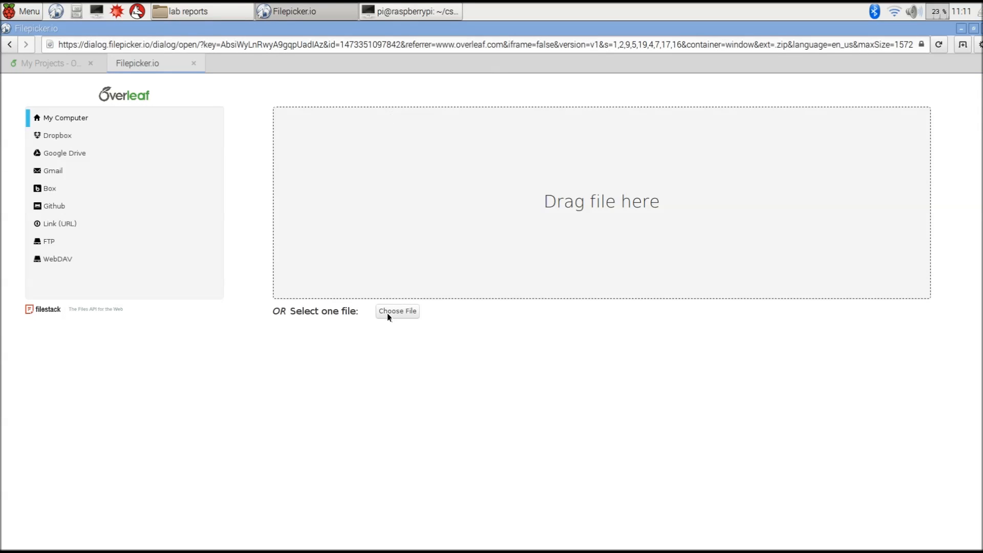
Select lab_report_1.zip from the lab reports folder and upload it as a new project
click(397, 311)
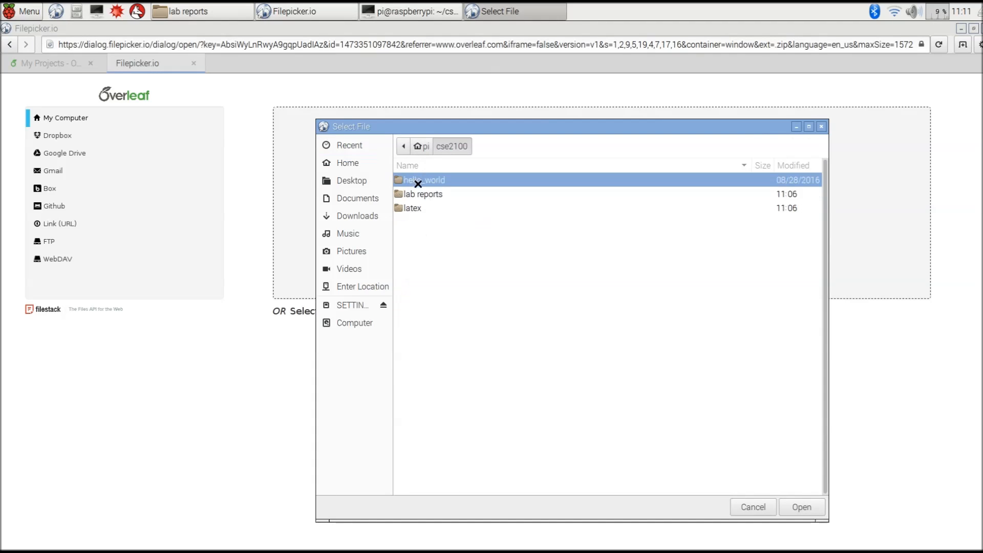
double_click(424, 193)
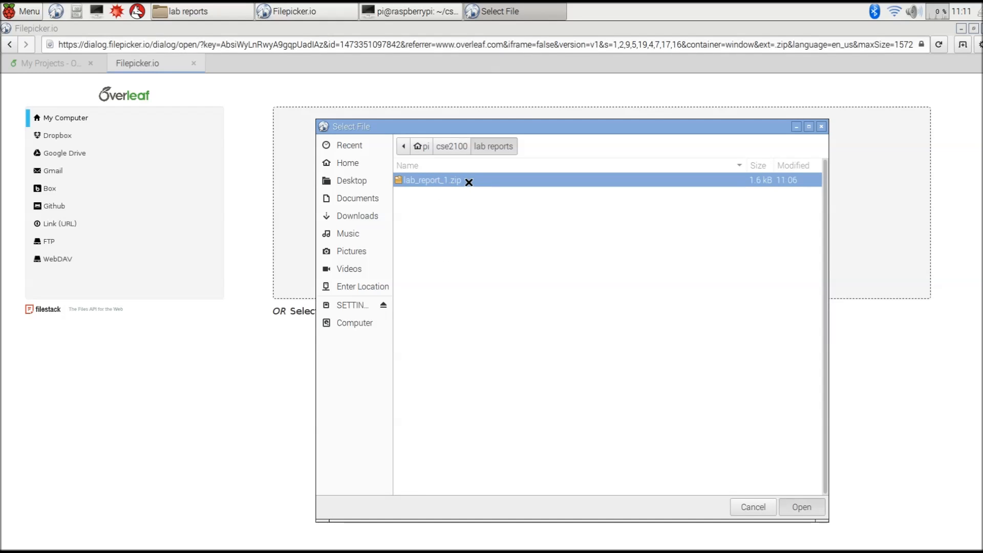
click(801, 506)
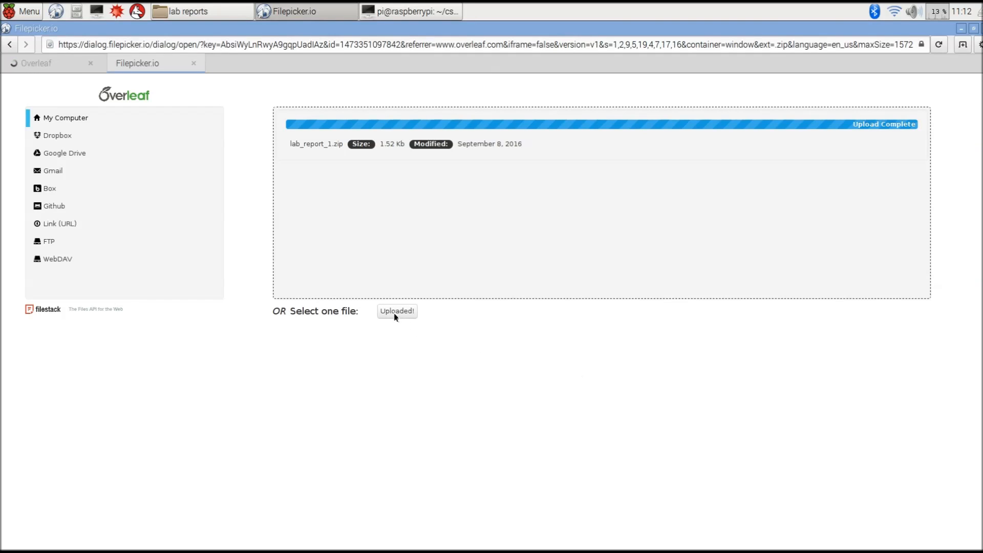
click(396, 312)
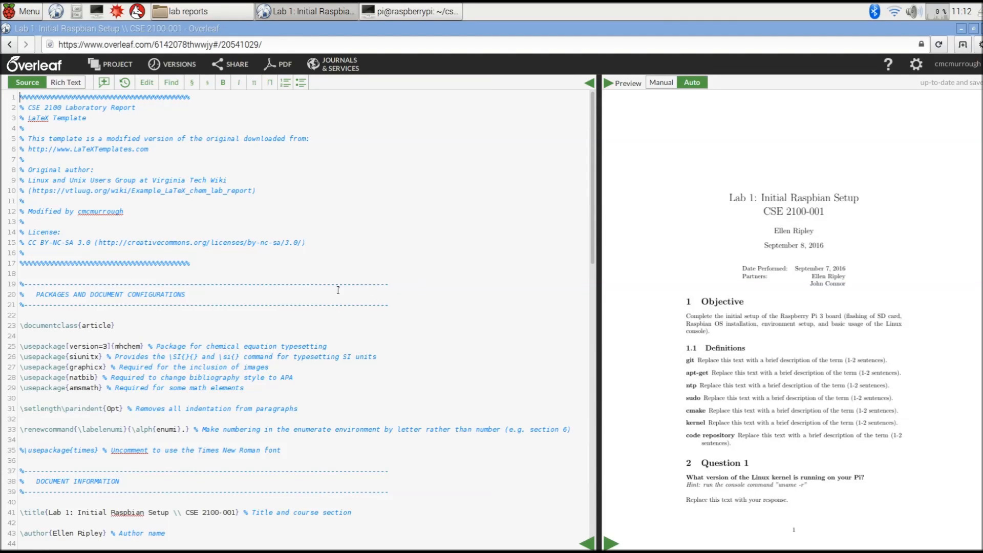
mouse_move(224, 311)
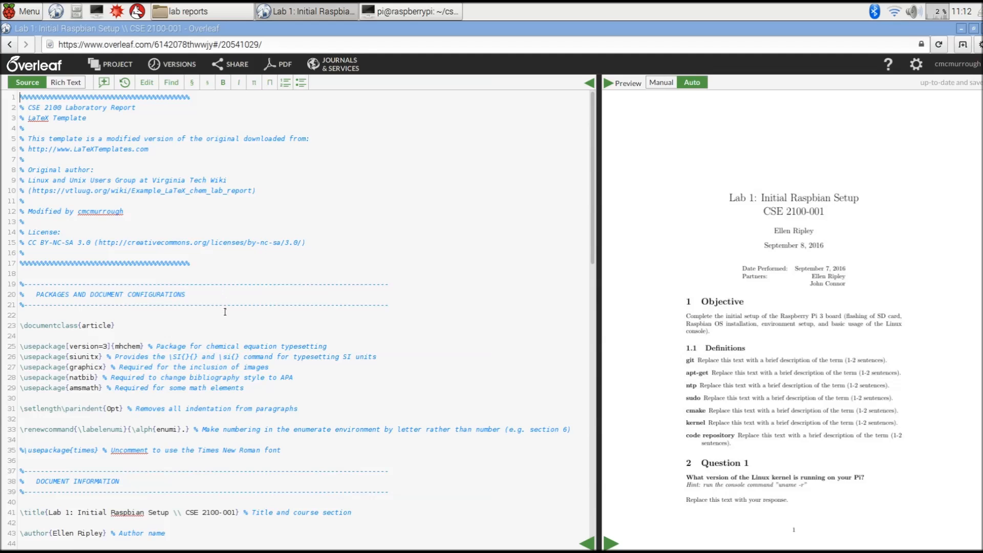
mouse_move(221, 306)
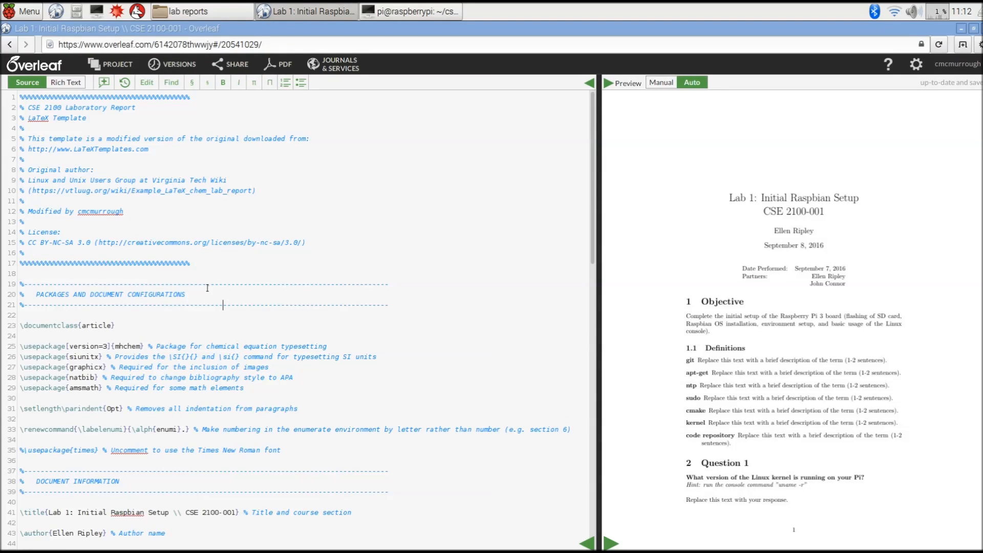
mouse_move(705, 243)
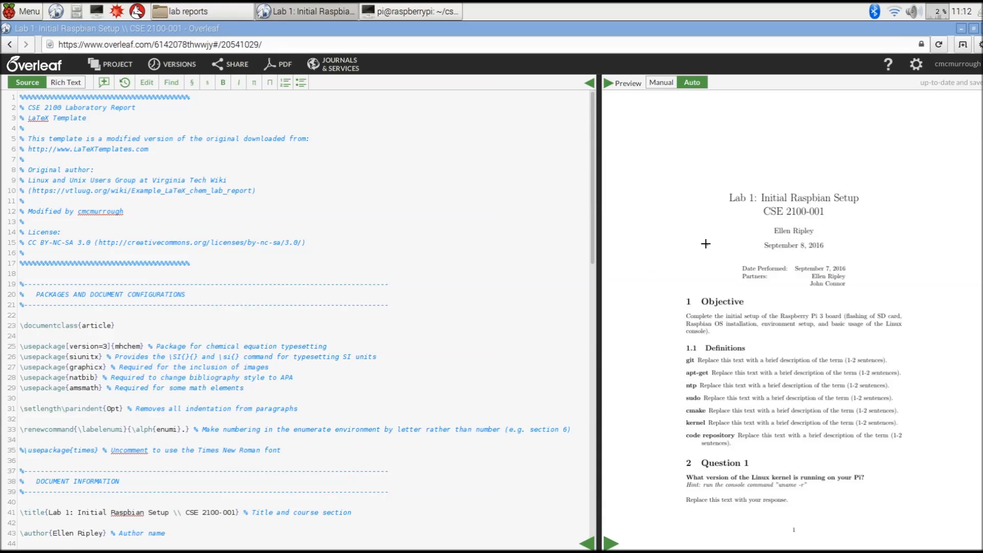
mouse_move(721, 237)
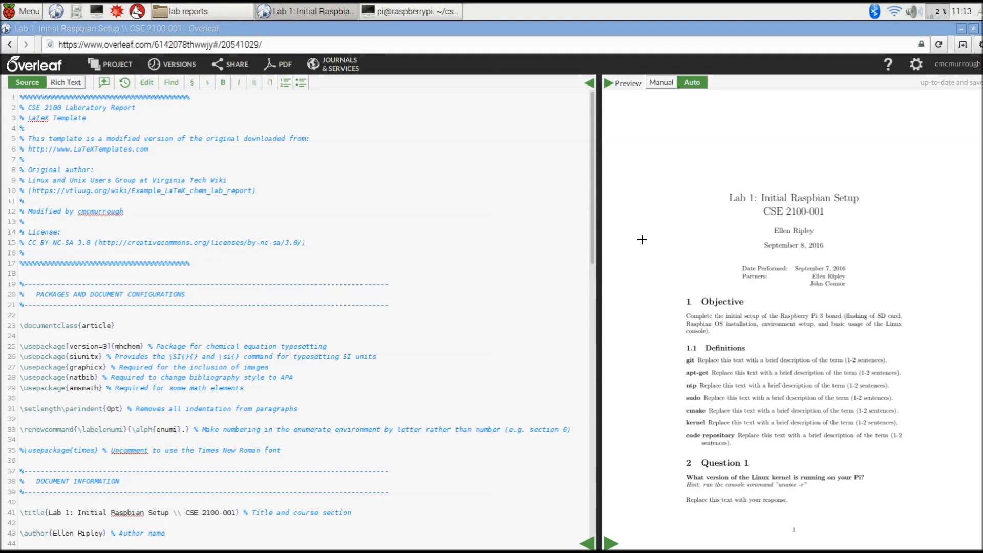
mouse_move(723, 274)
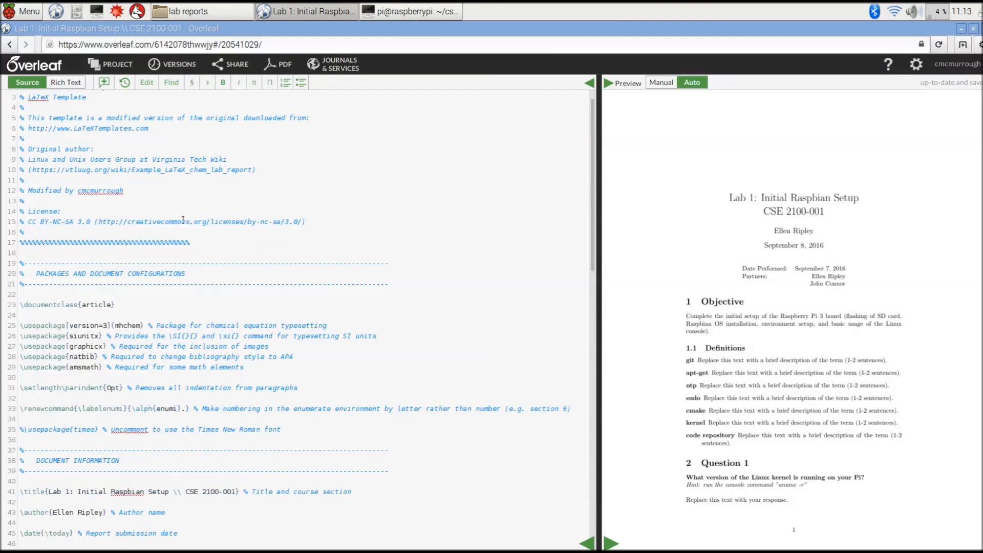
scroll(down, 3)
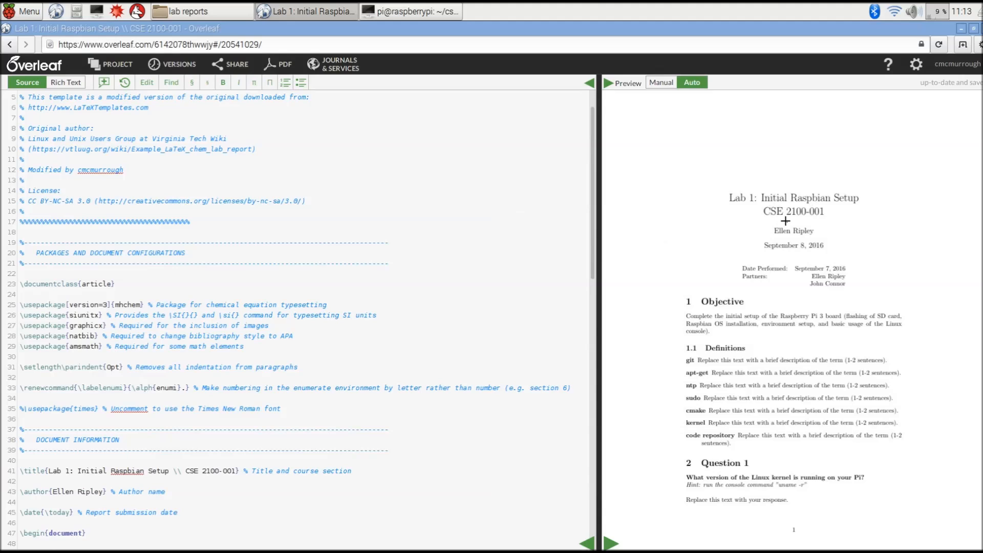
scroll(down, 3)
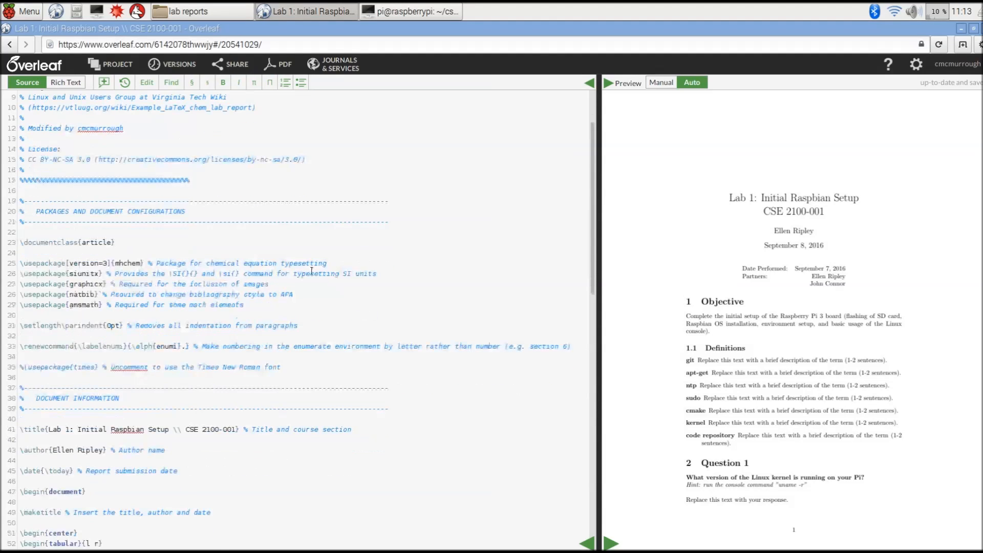
scroll(down, 3)
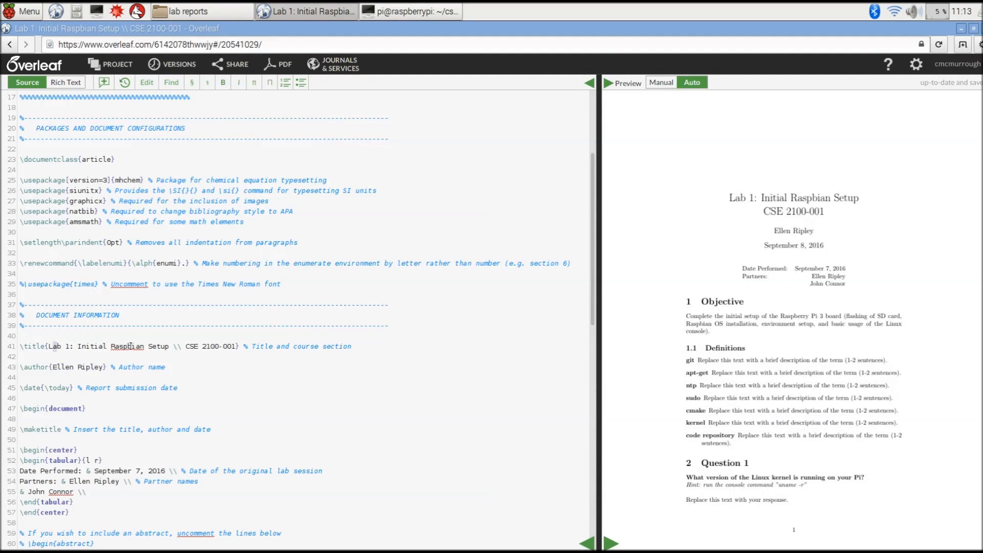
click(219, 346)
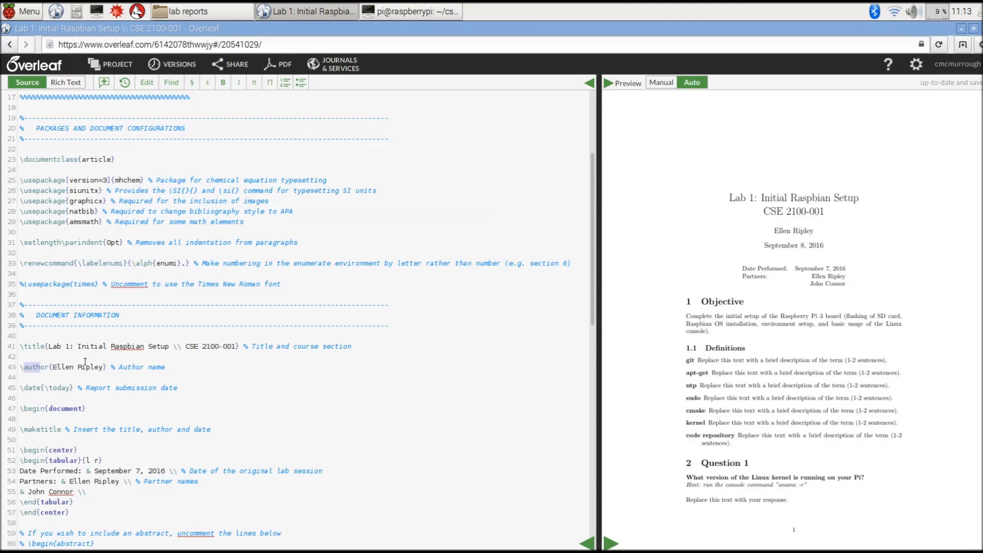
scroll(down, 3)
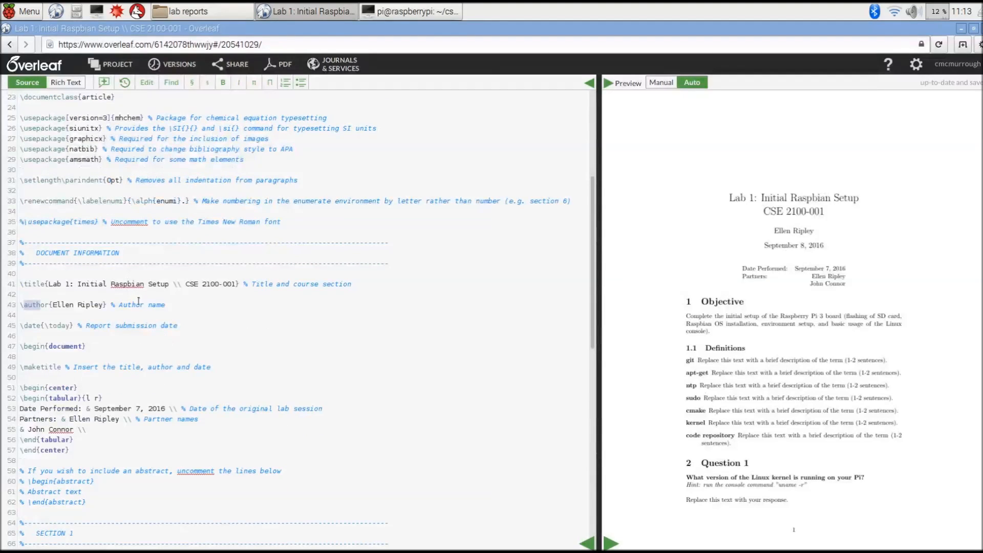
scroll(down, 3)
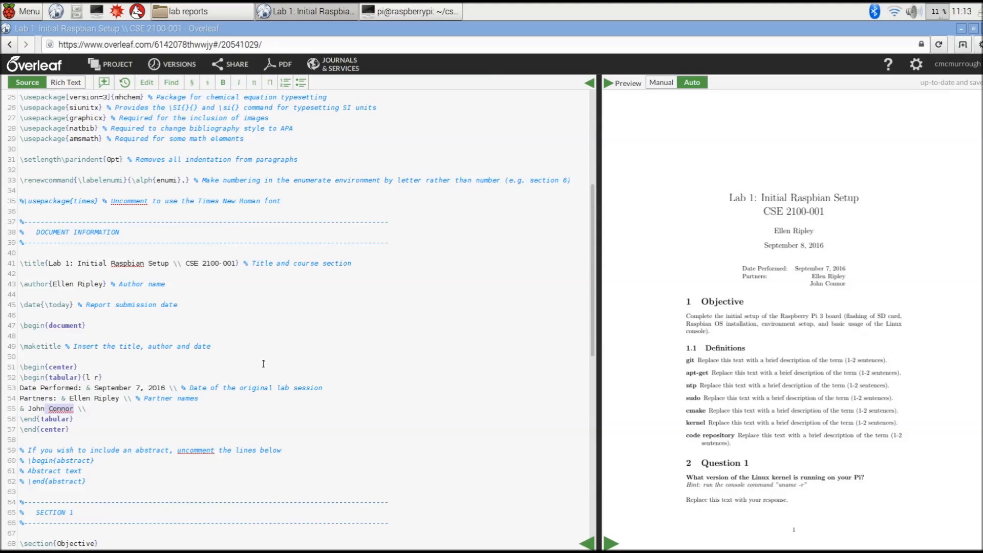
scroll(down, 3)
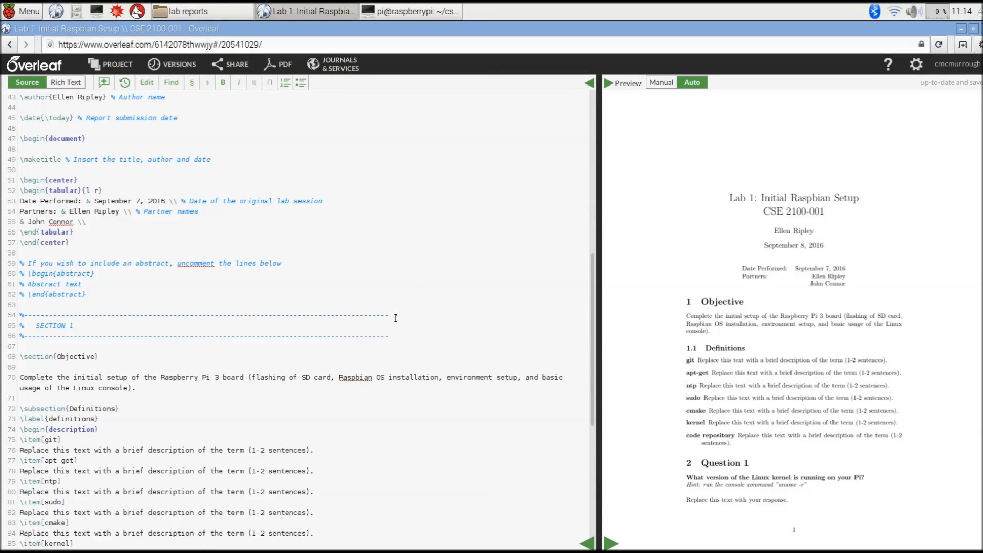
scroll(down, 3)
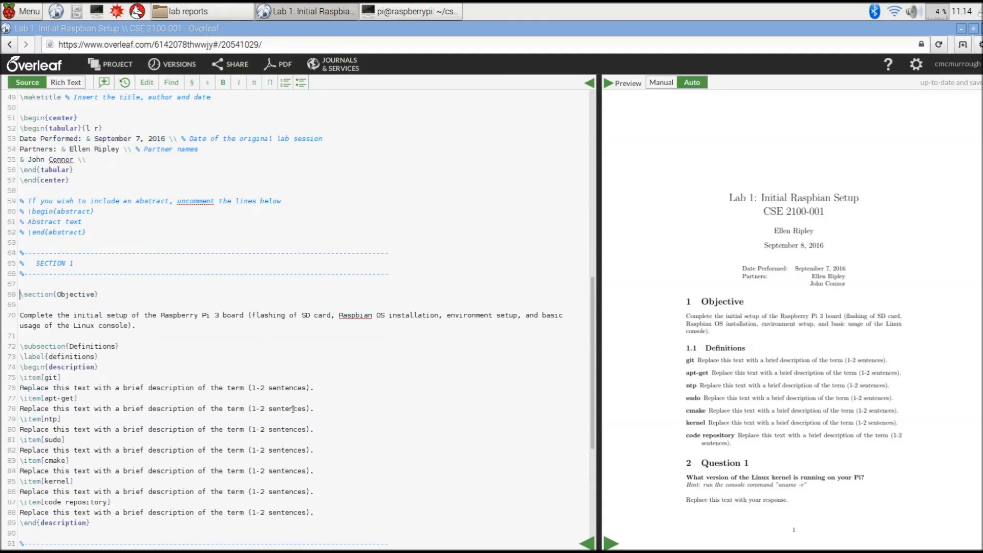
scroll(down, 3)
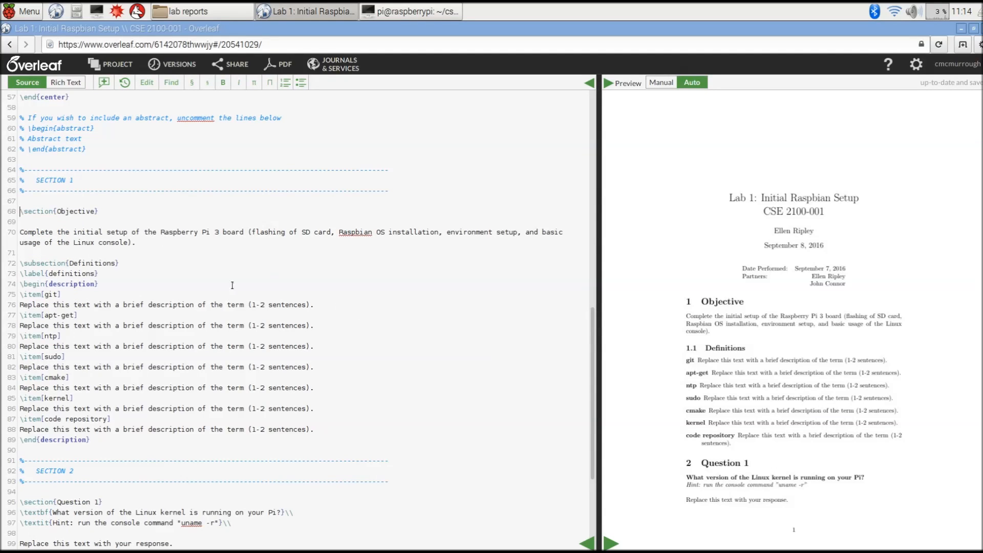
mouse_move(348, 283)
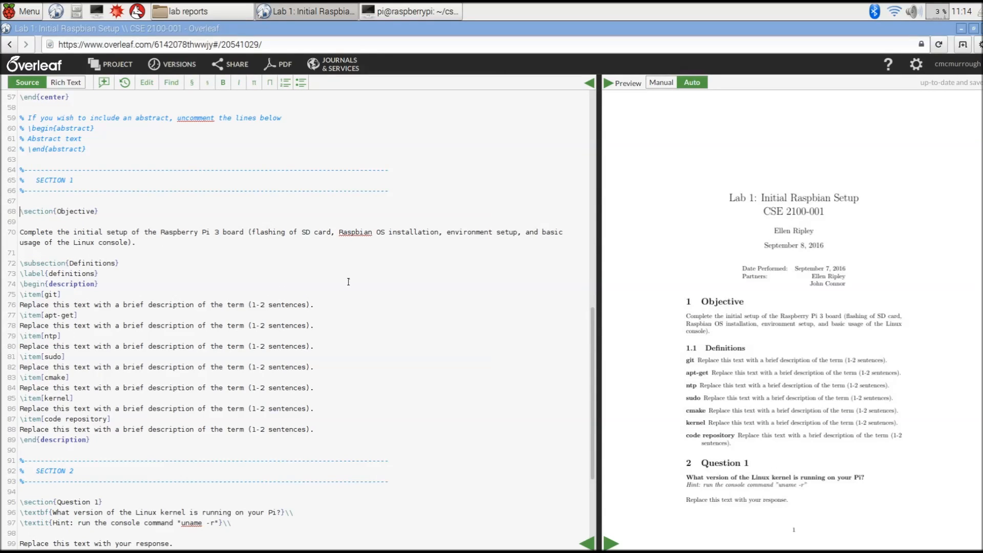
scroll(down, 3)
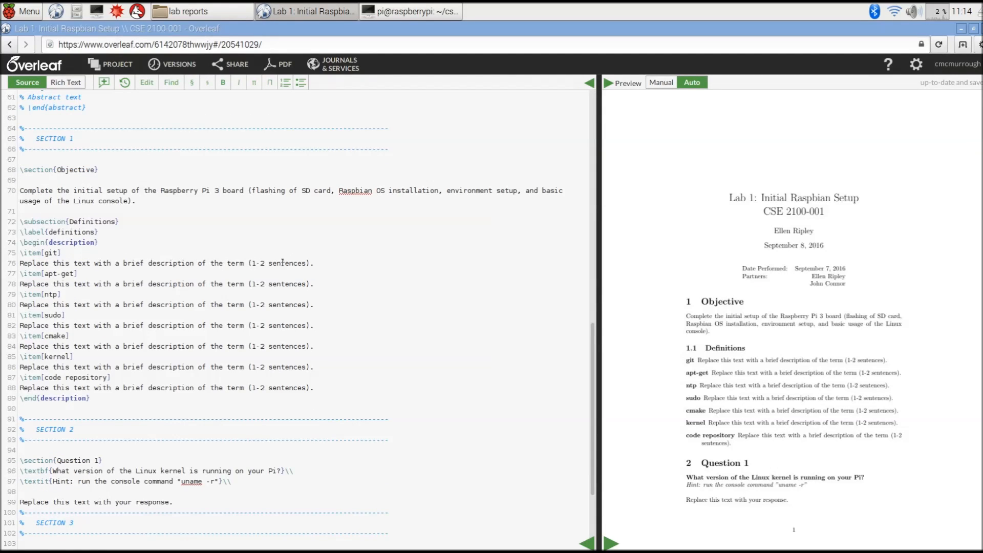
mouse_move(660, 360)
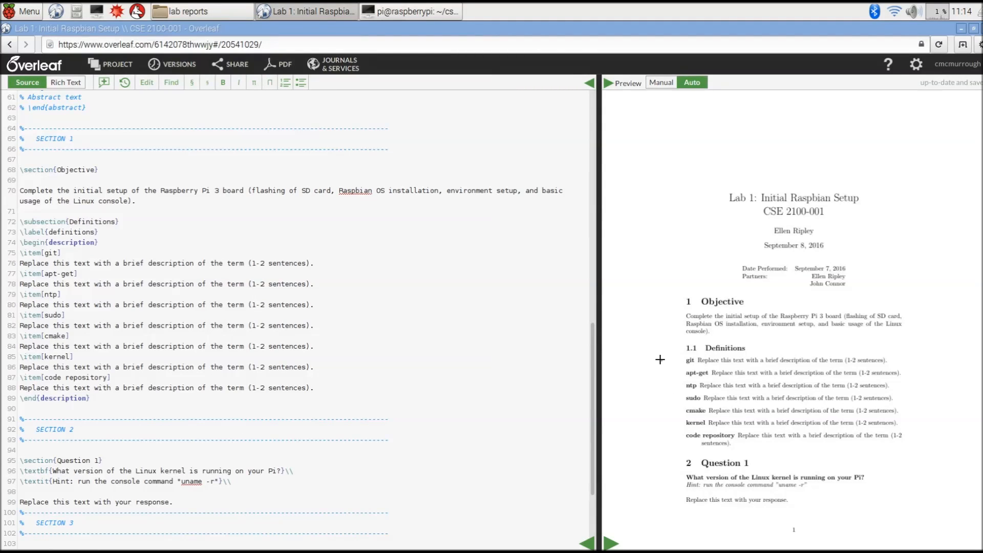
click(21, 169)
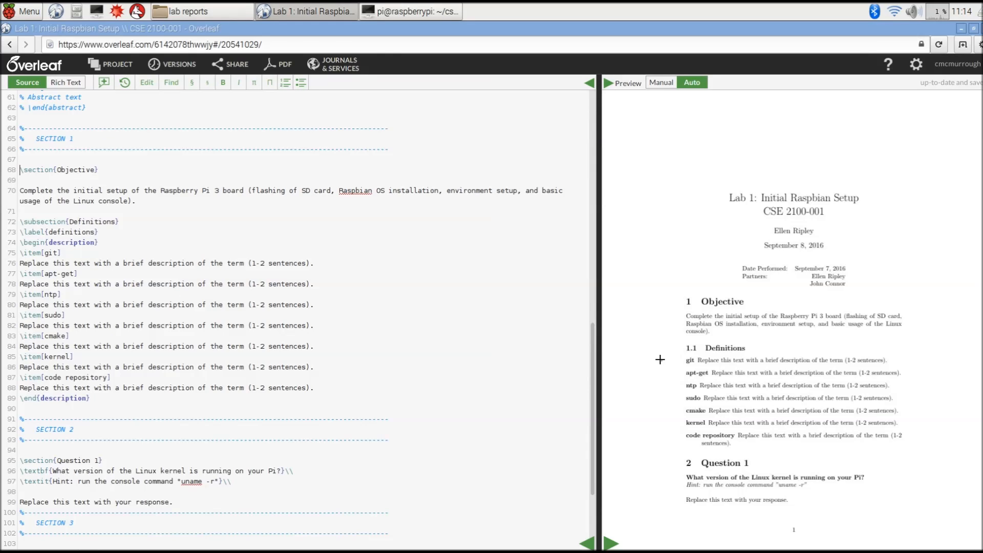
Scroll through the Lab 1 source to review the Question 2 and Question 3 sections
scroll(down, 3)
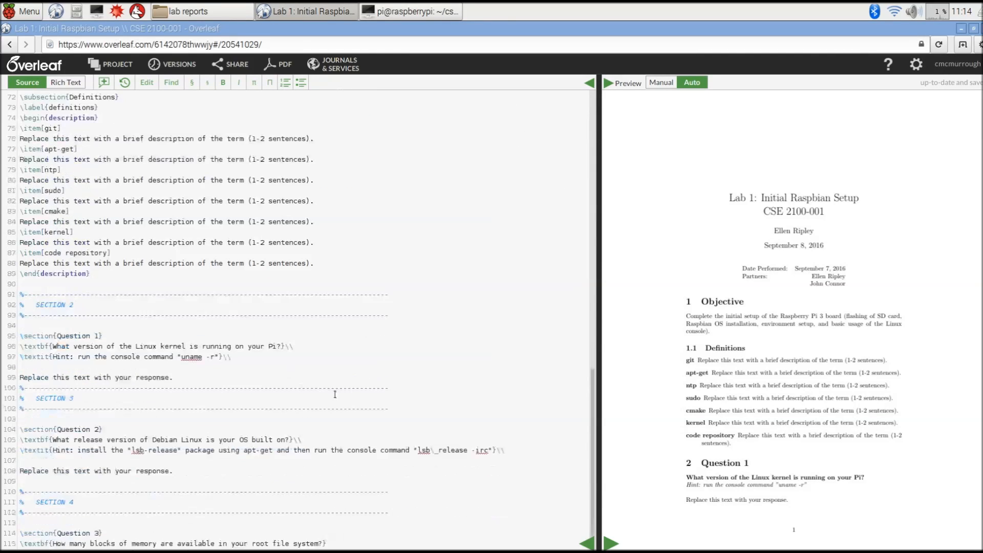
scroll(down, 3)
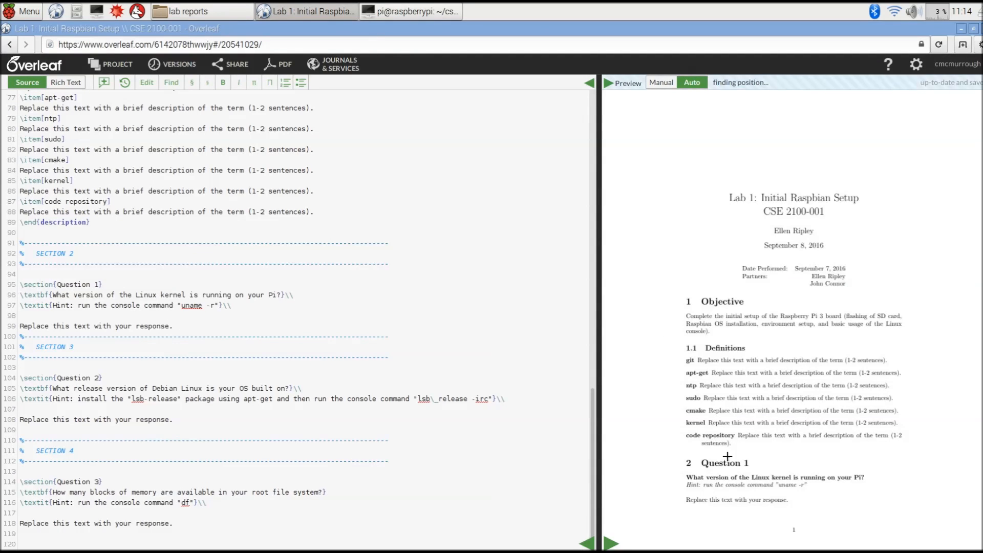
scroll(up, 3)
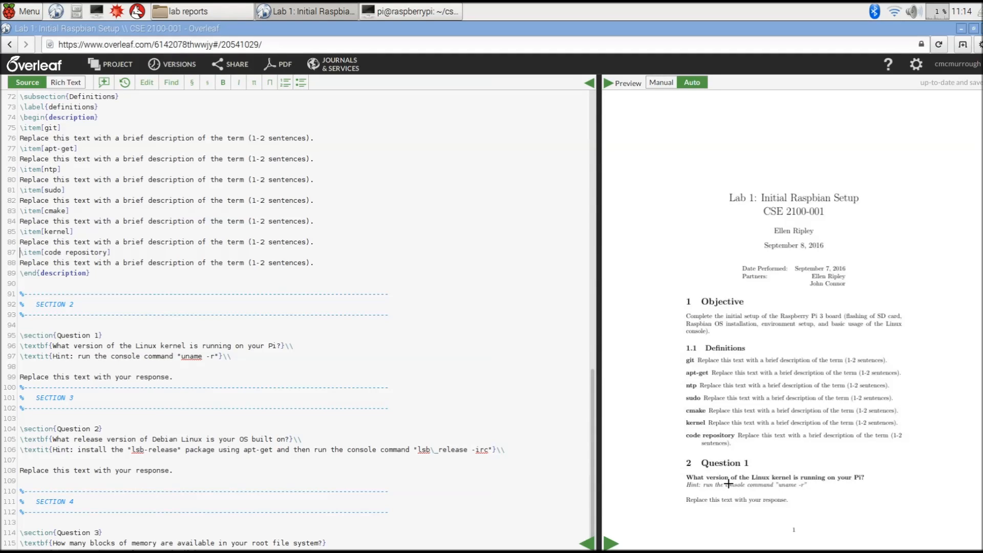
mouse_move(858, 497)
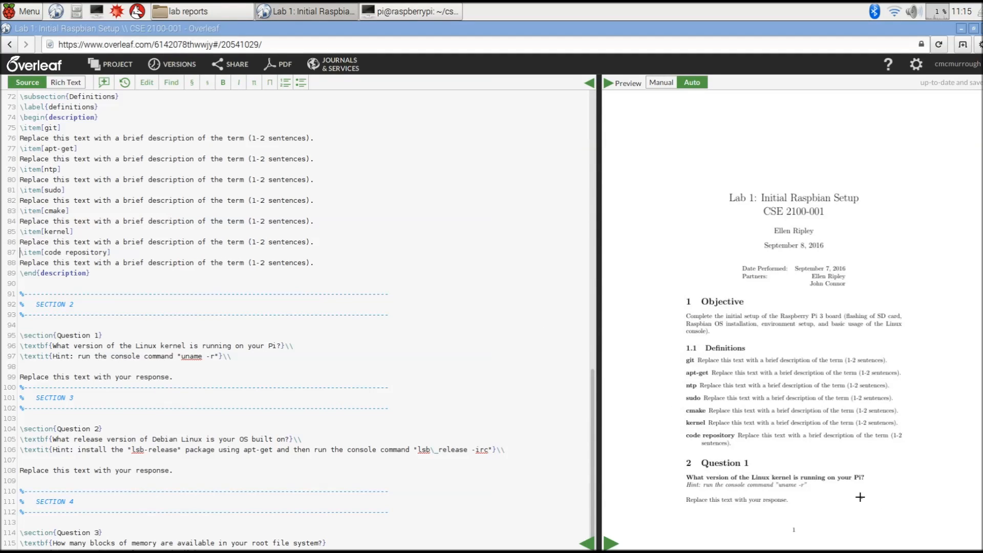
mouse_move(743, 420)
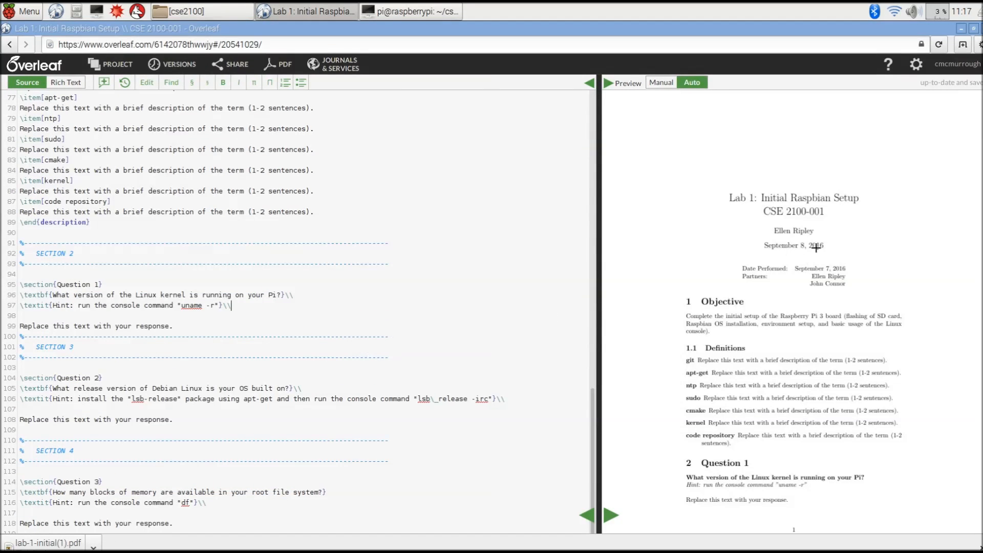
mouse_move(787, 253)
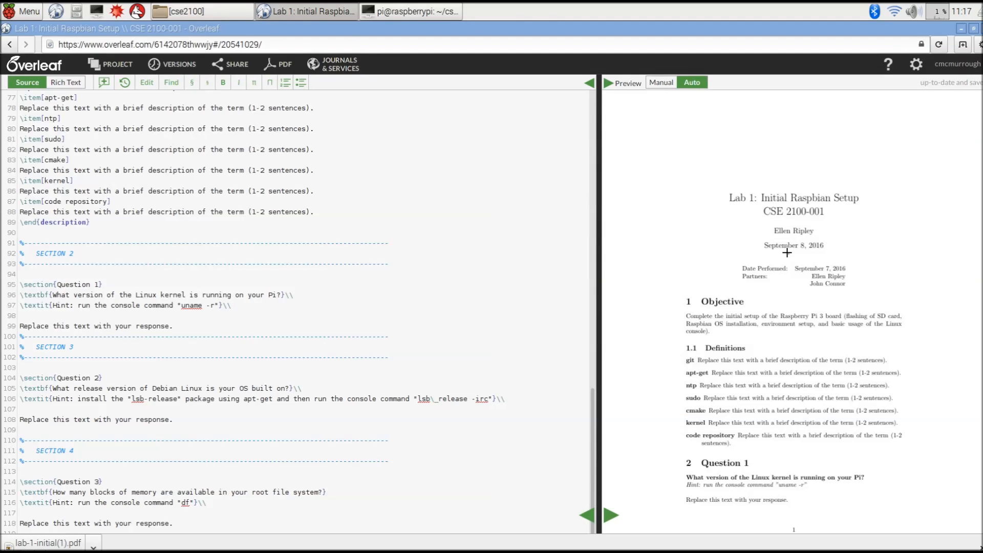
mouse_move(277, 63)
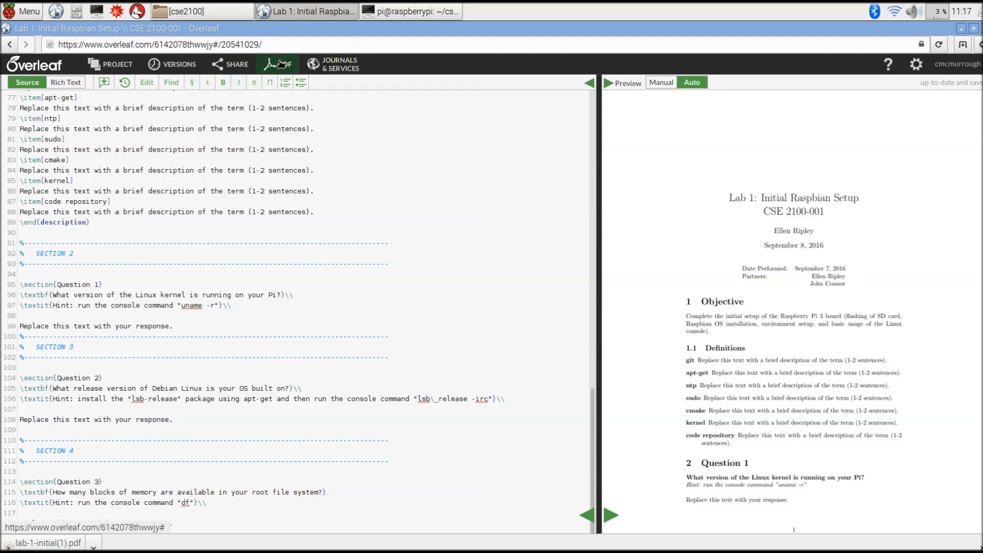
Download the compiled report, which opens as lab-1-initial.pdf in vprerex
click(277, 64)
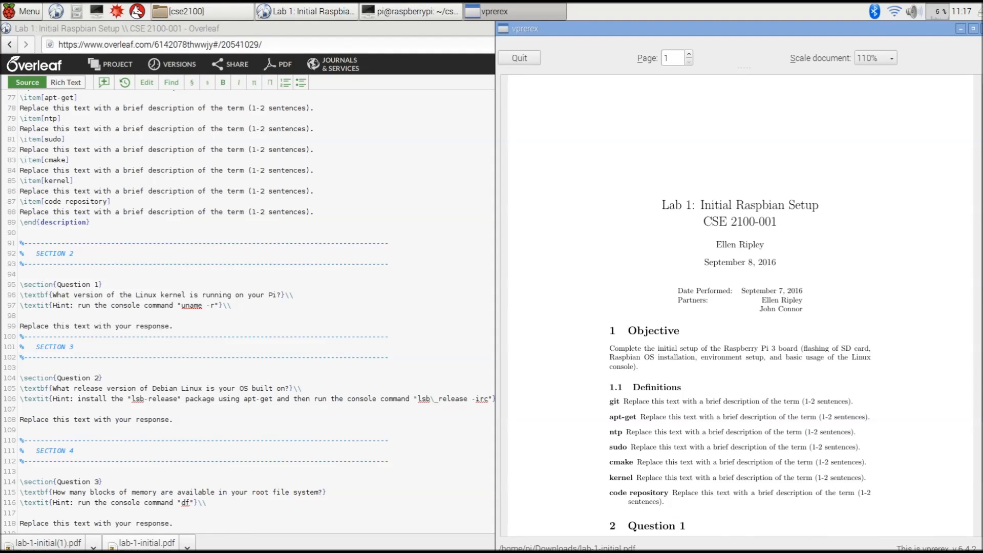
mouse_move(659, 283)
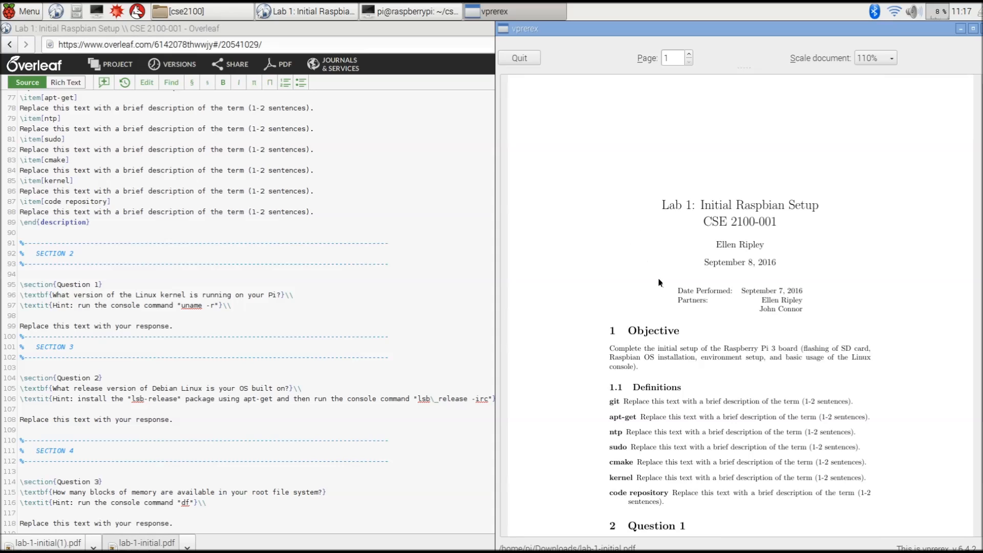
mouse_move(647, 124)
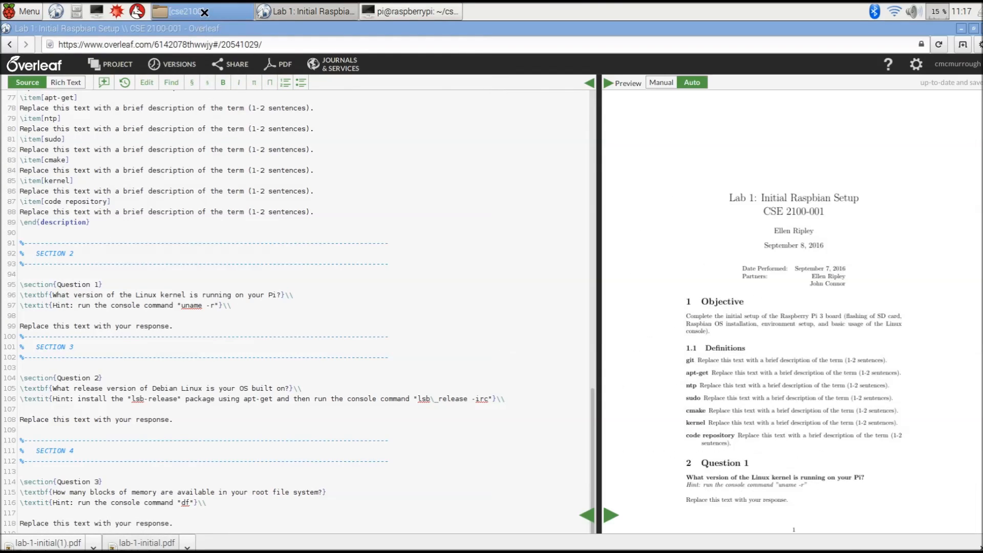
Confirm lab-1-initial.pdf sits in Downloads, view it in vprerex, then quit the viewer
click(182, 12)
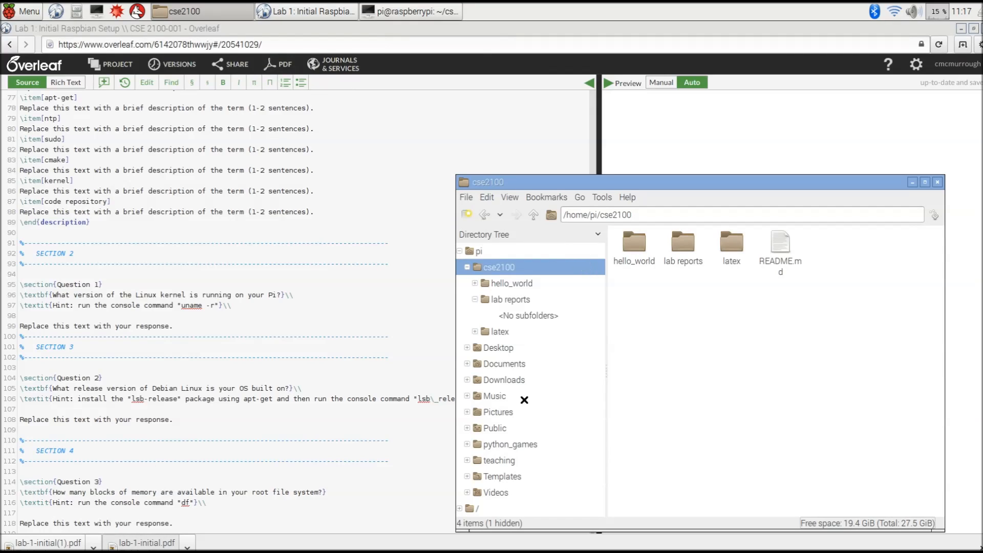
click(504, 379)
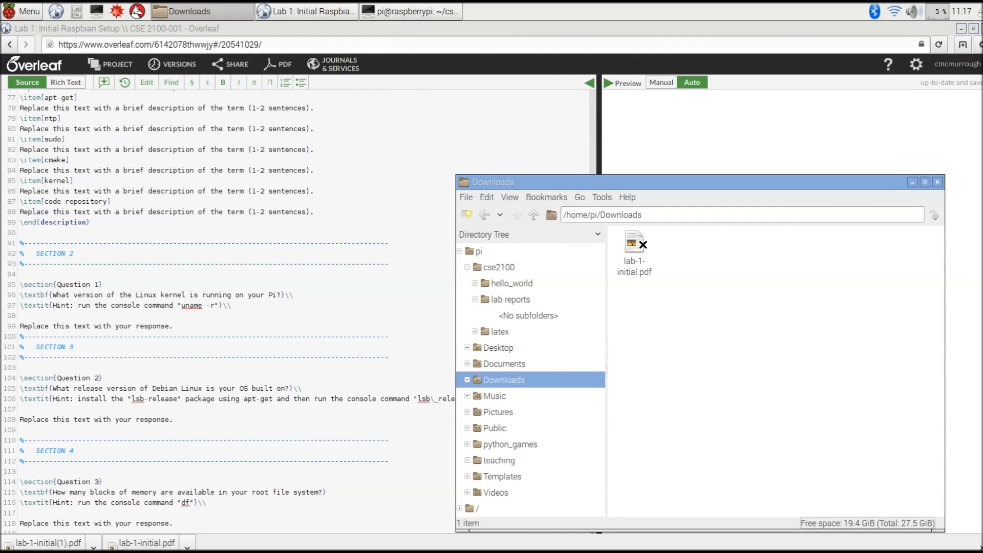
click(633, 244)
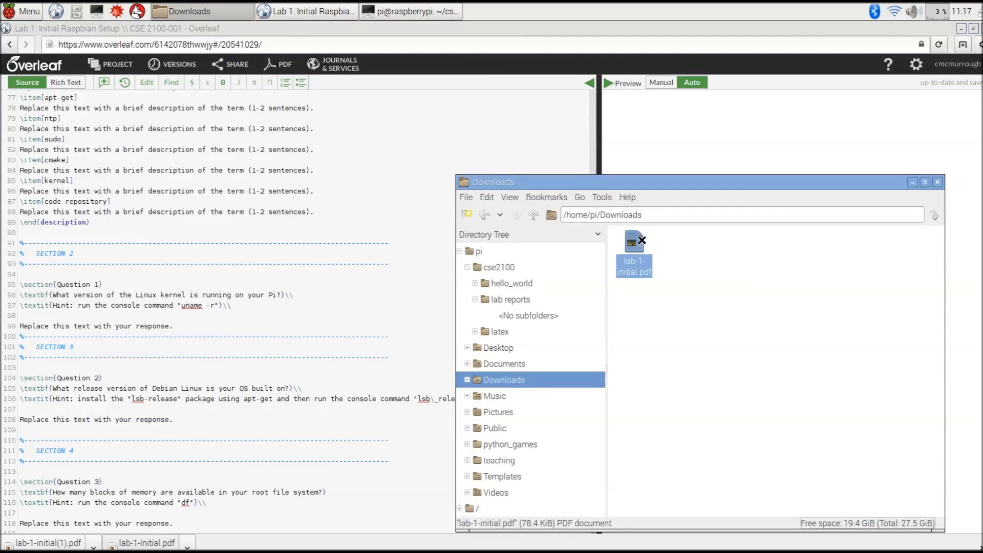
double_click(634, 244)
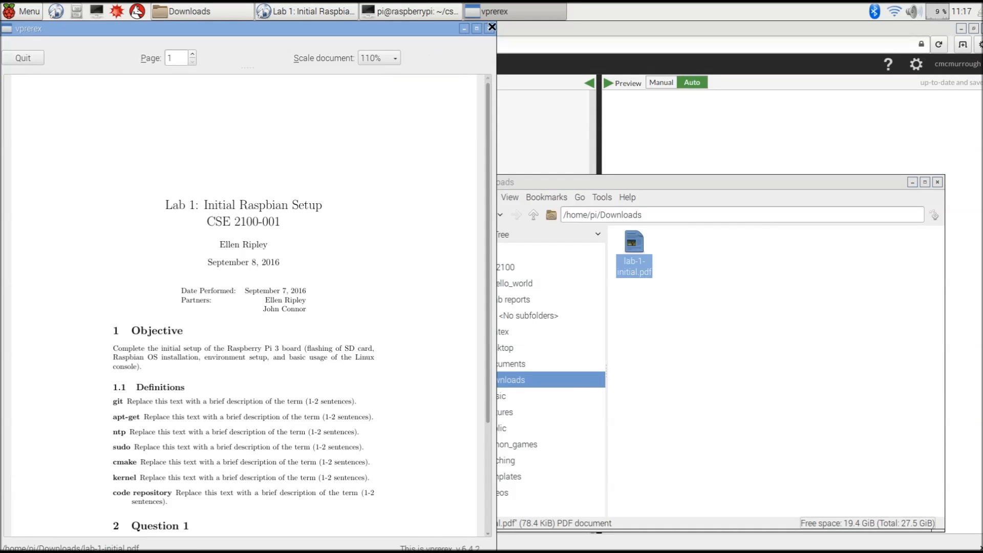
click(491, 26)
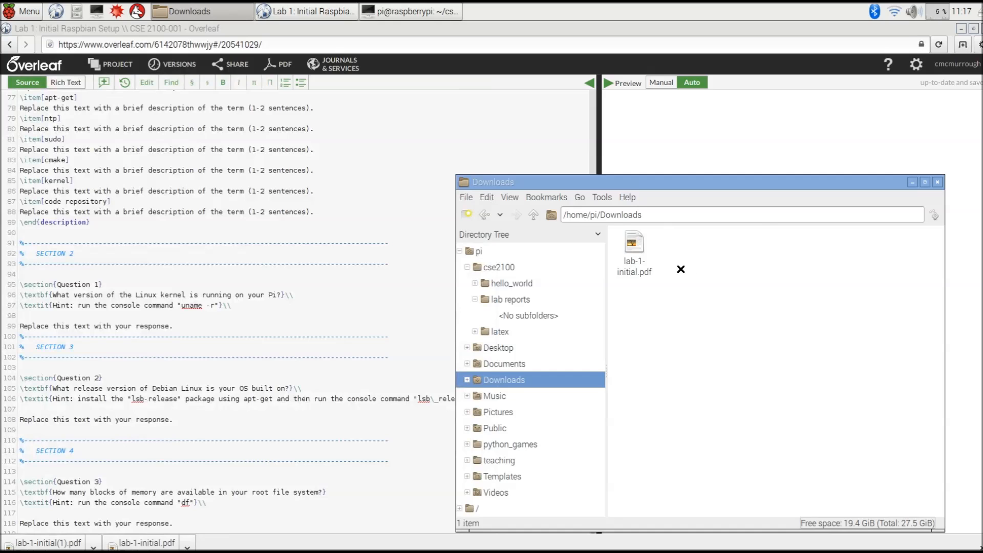
mouse_move(719, 298)
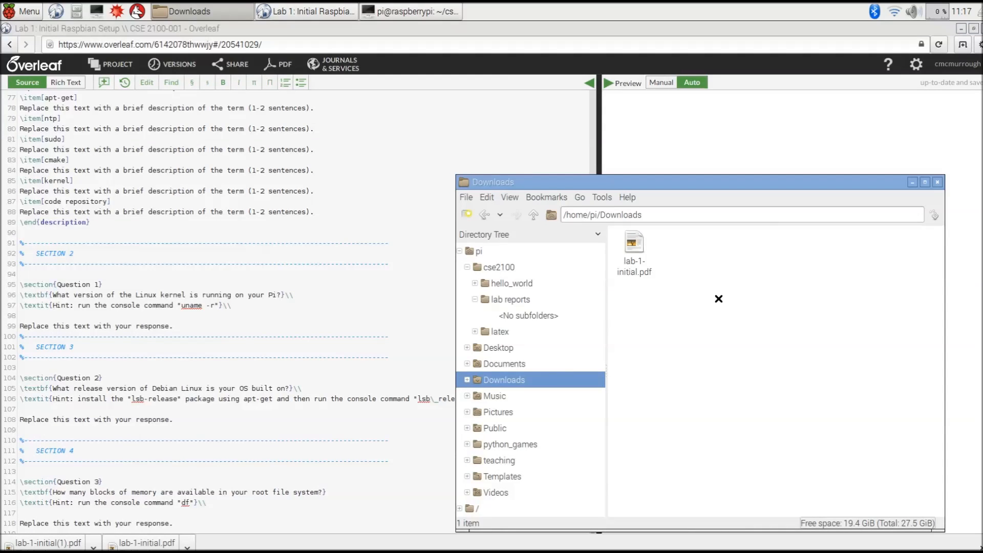